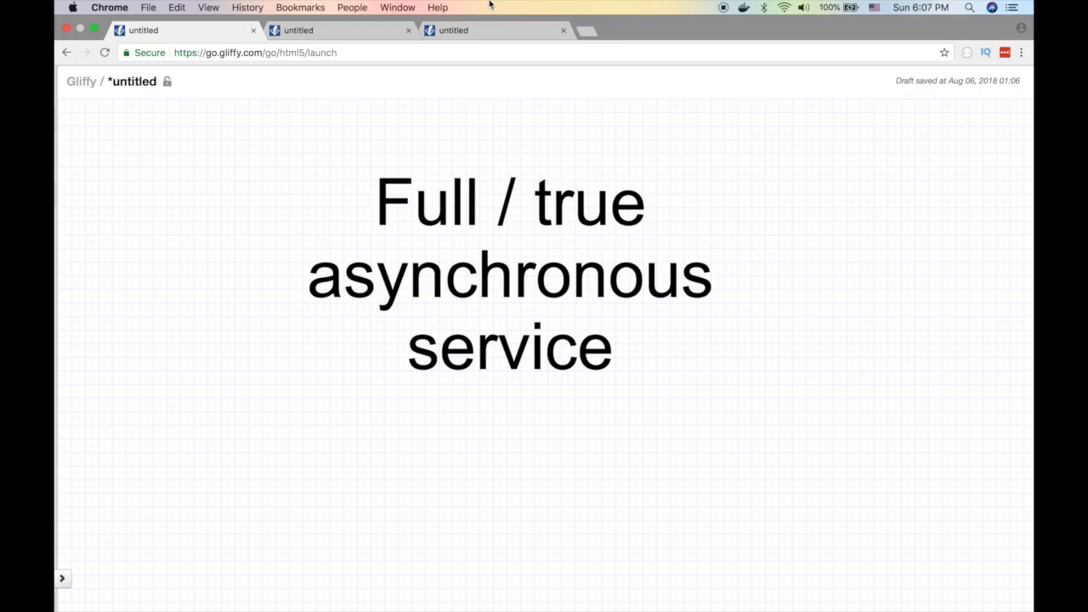
mouse_move(638, 104)
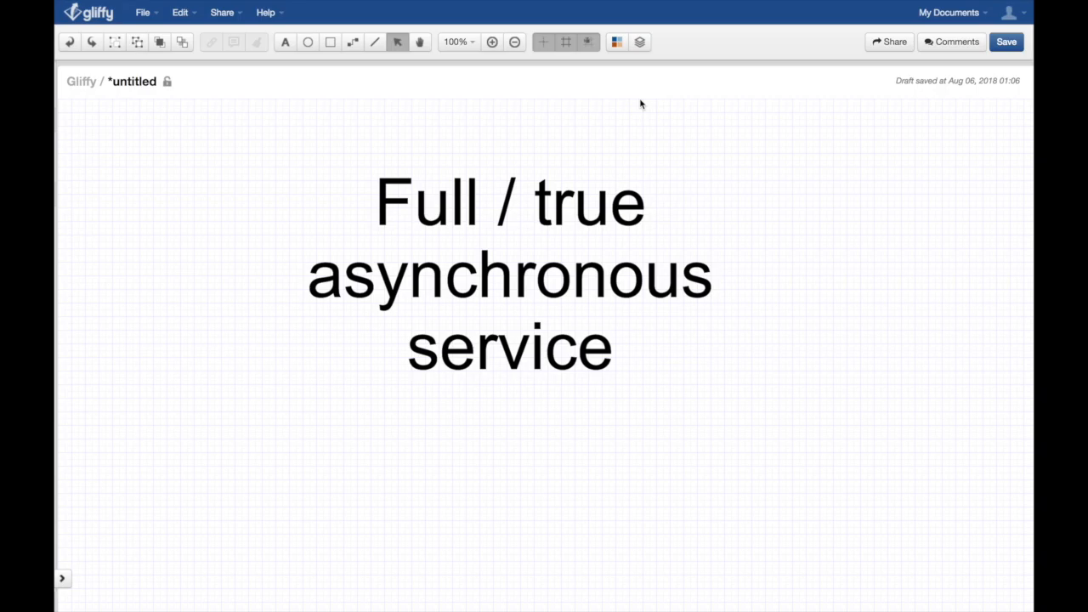
mouse_move(616, 82)
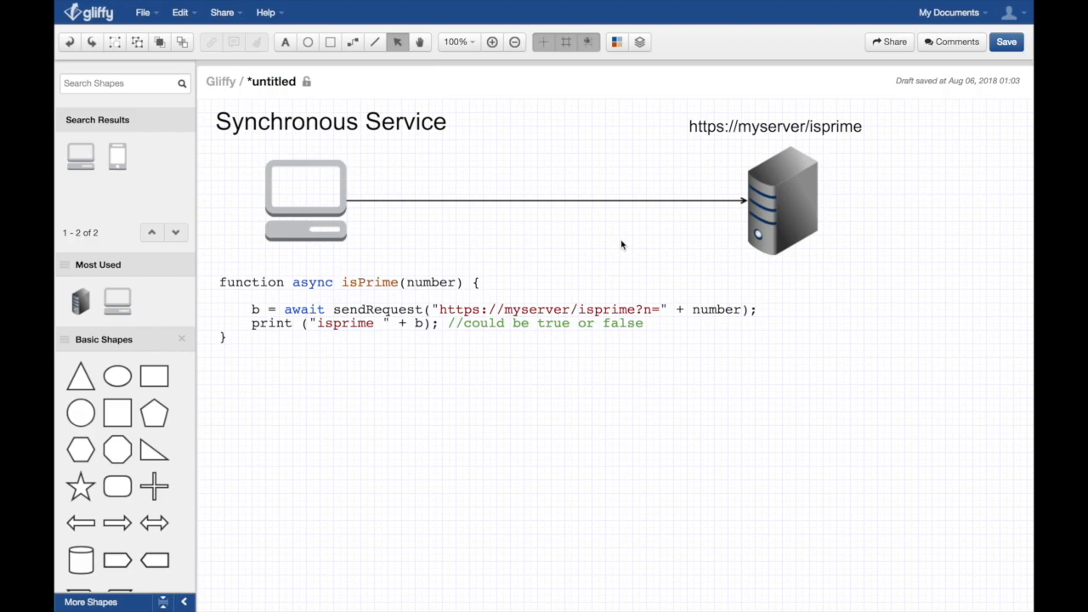
mouse_move(696, 332)
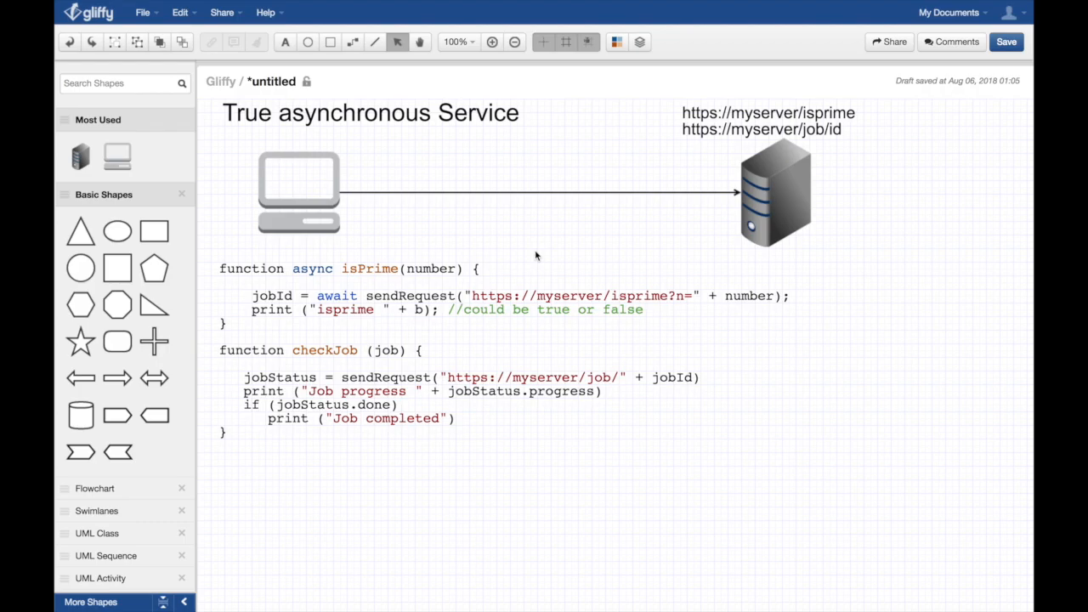
mouse_move(577, 245)
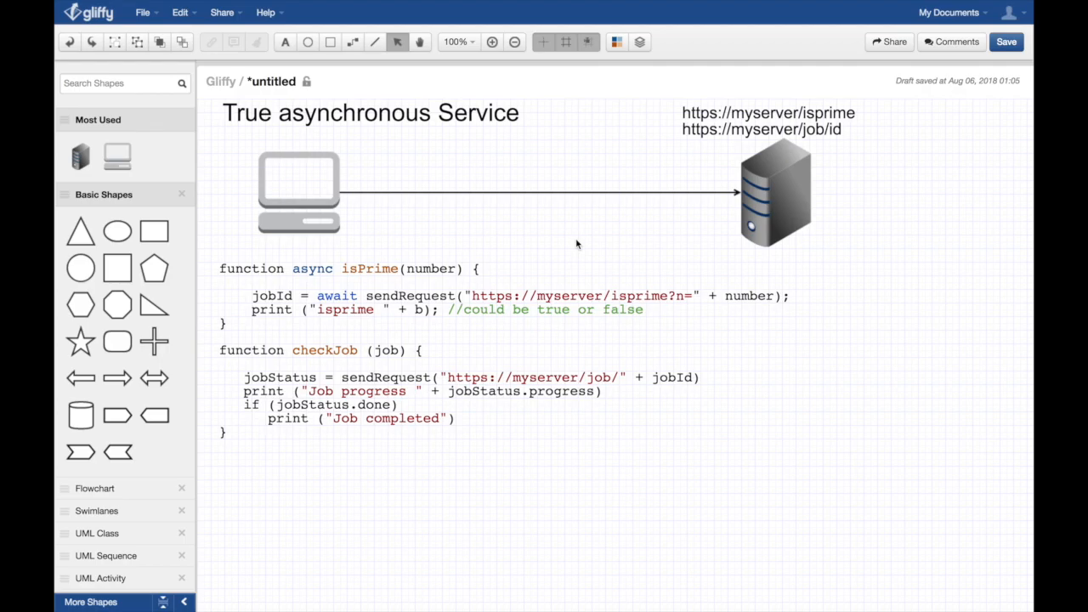
mouse_move(808, 93)
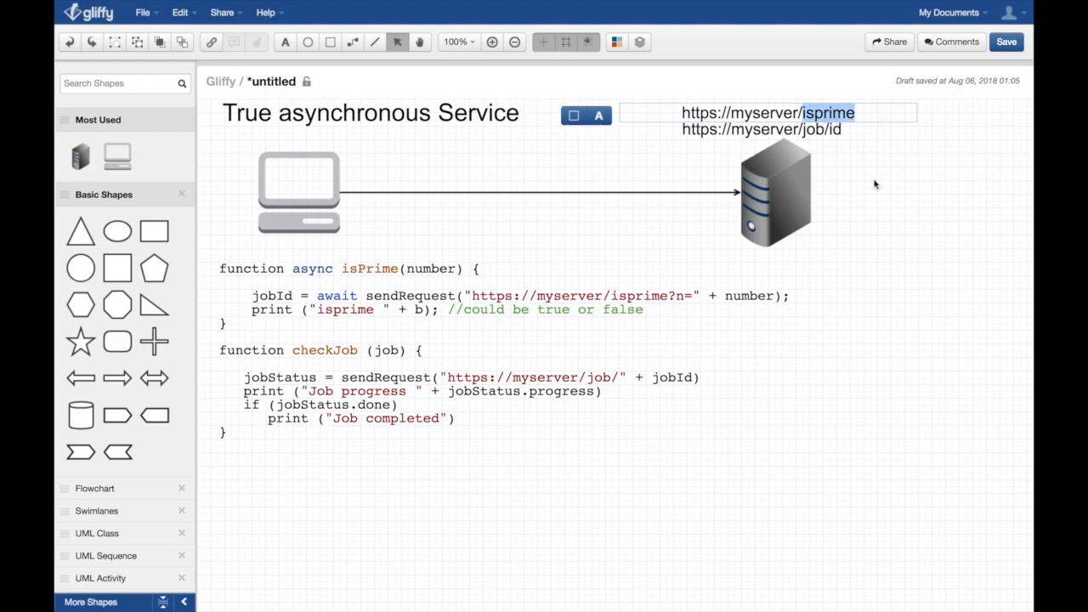
mouse_move(837, 133)
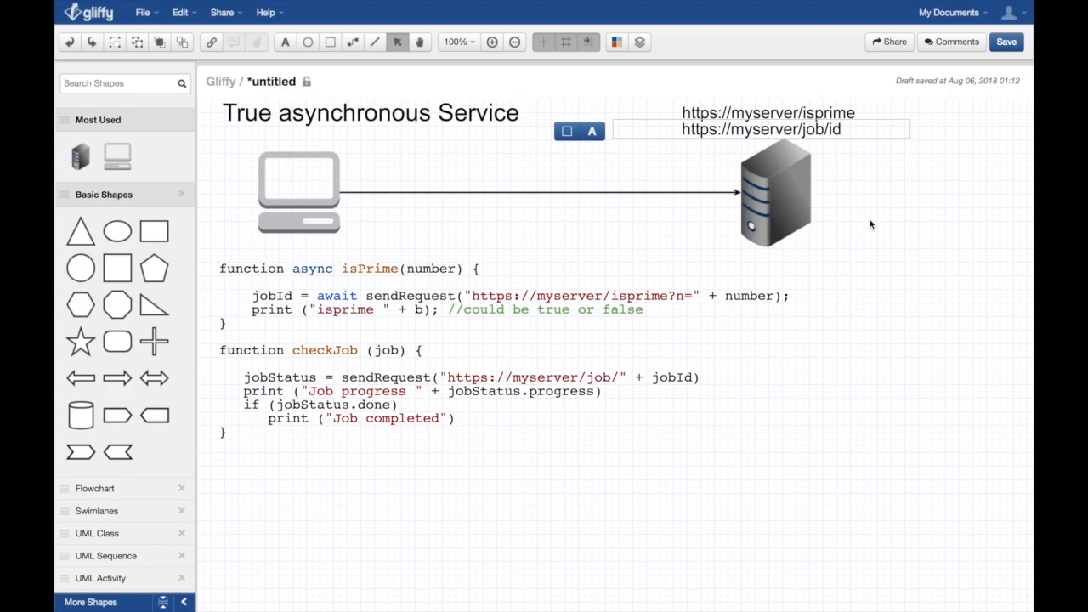
mouse_move(830, 95)
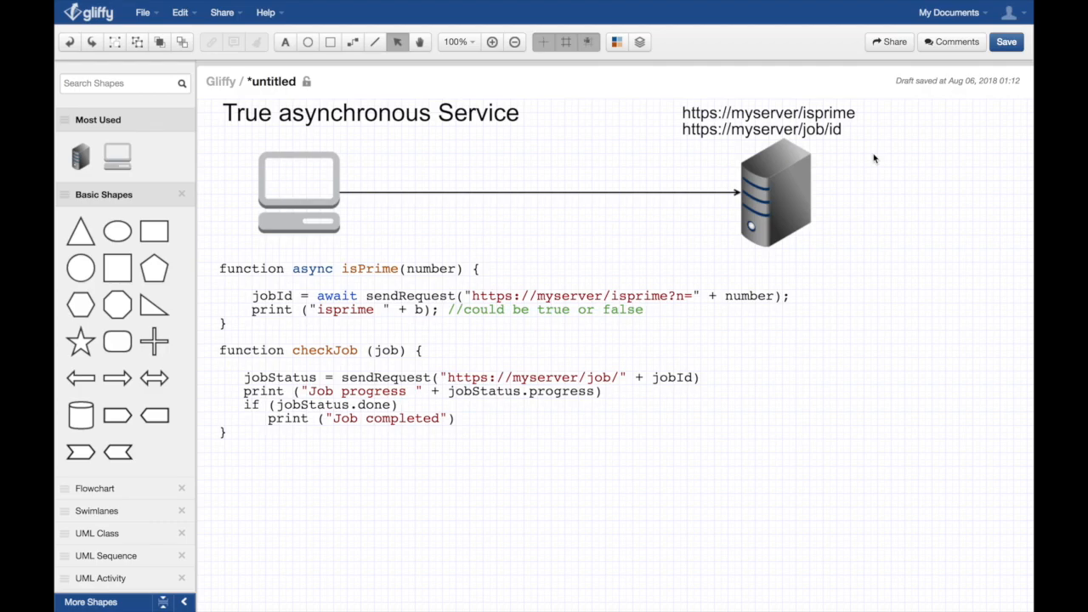
click(808, 123)
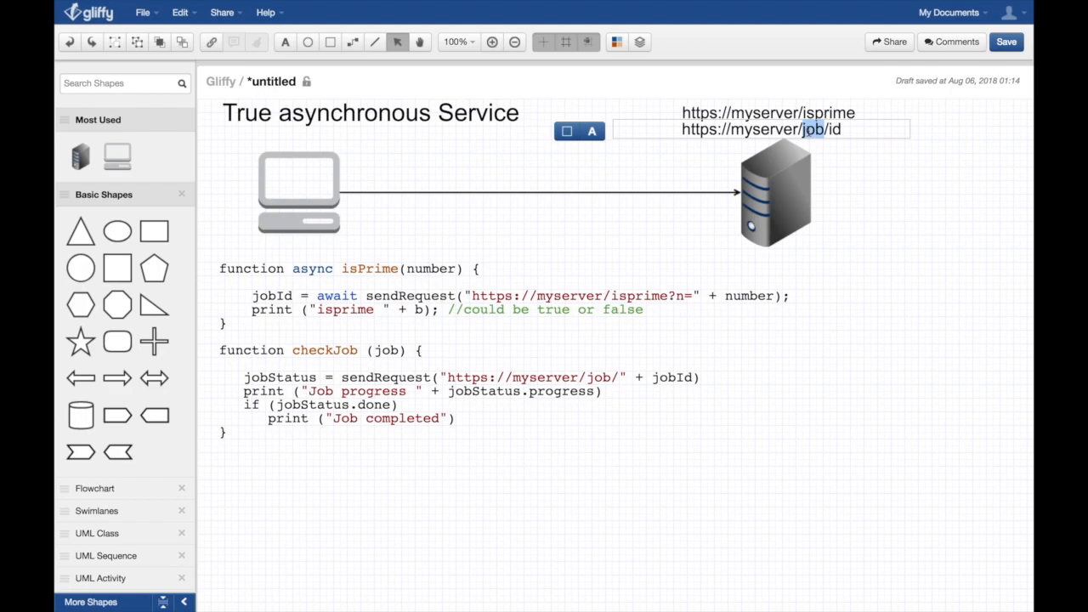
mouse_move(792, 204)
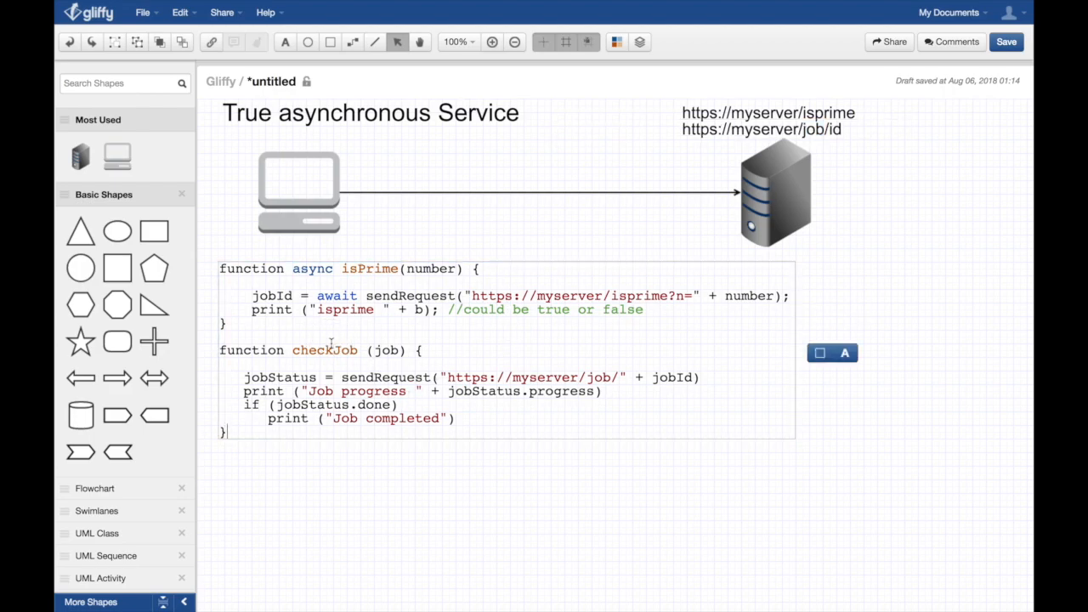
mouse_move(384, 373)
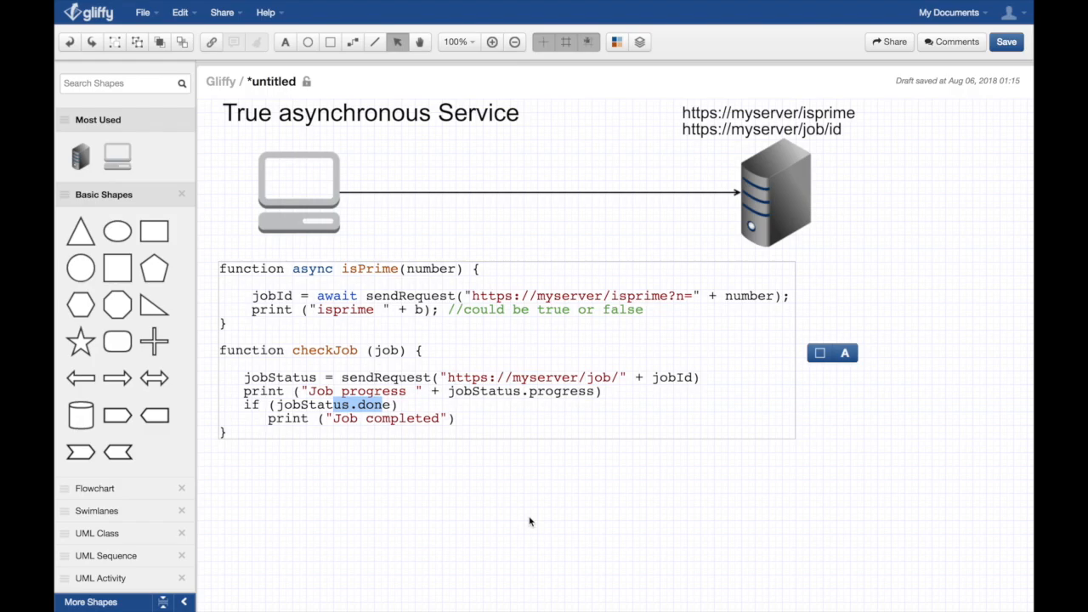
mouse_move(883, 326)
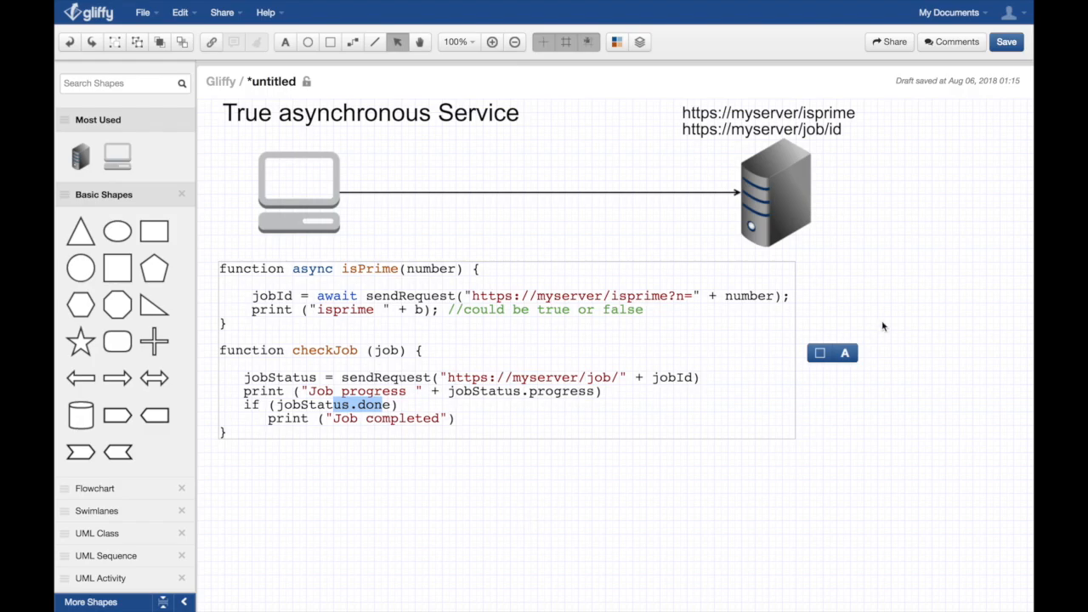